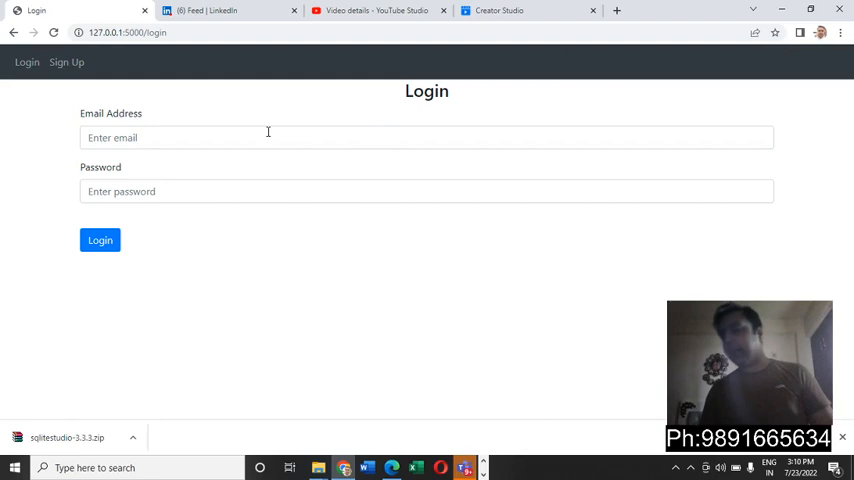
mouse_move(140, 92)
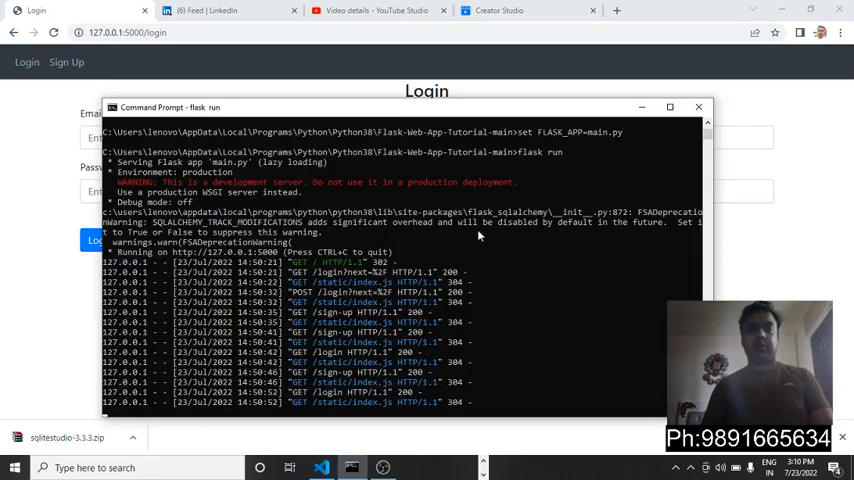
key(Alt+Tab)
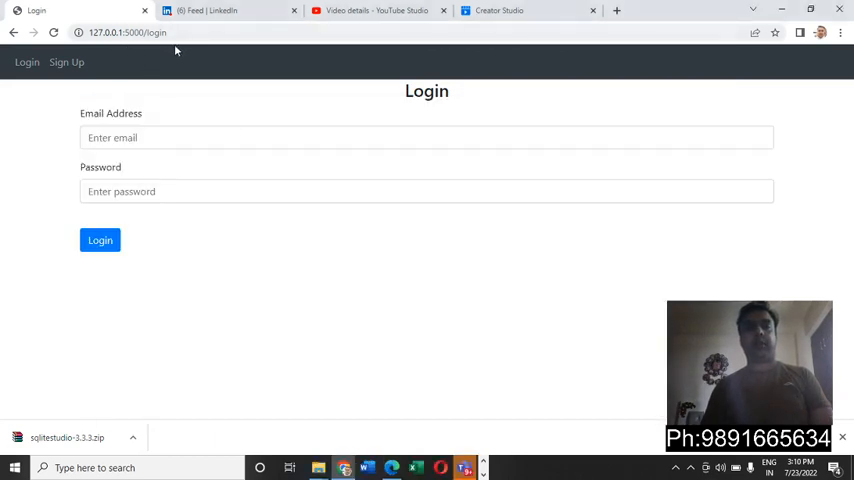
click(66, 62)
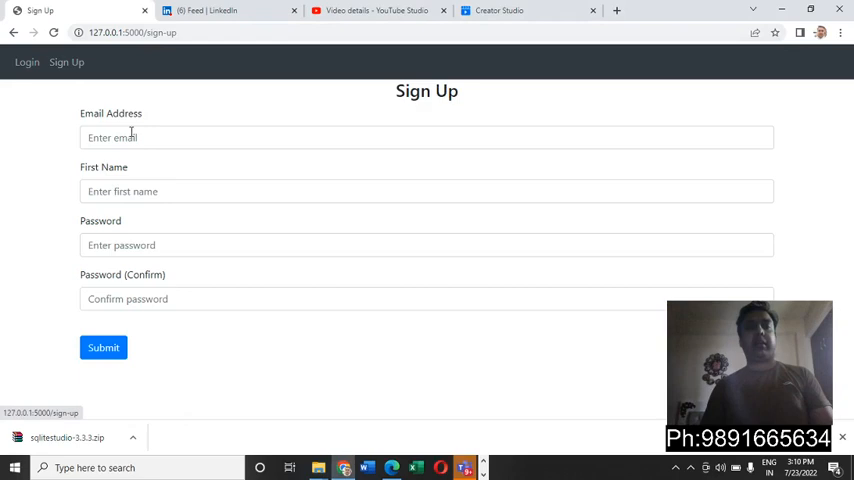
click(428, 136)
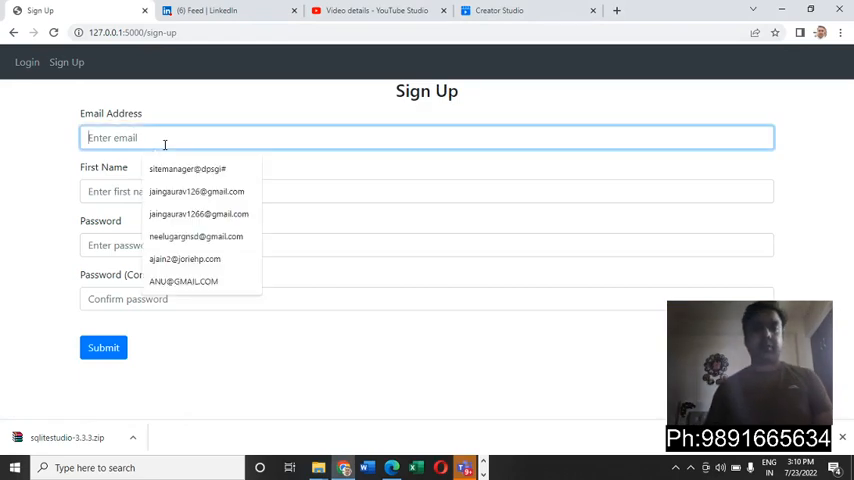
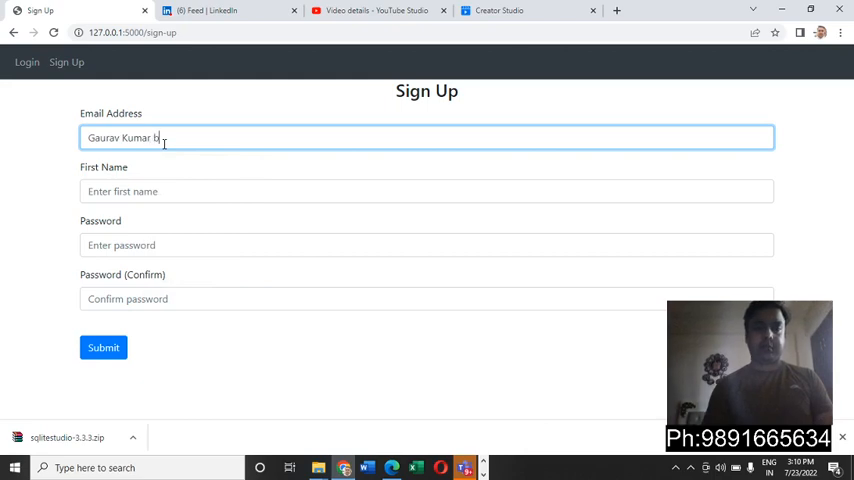
click(428, 192)
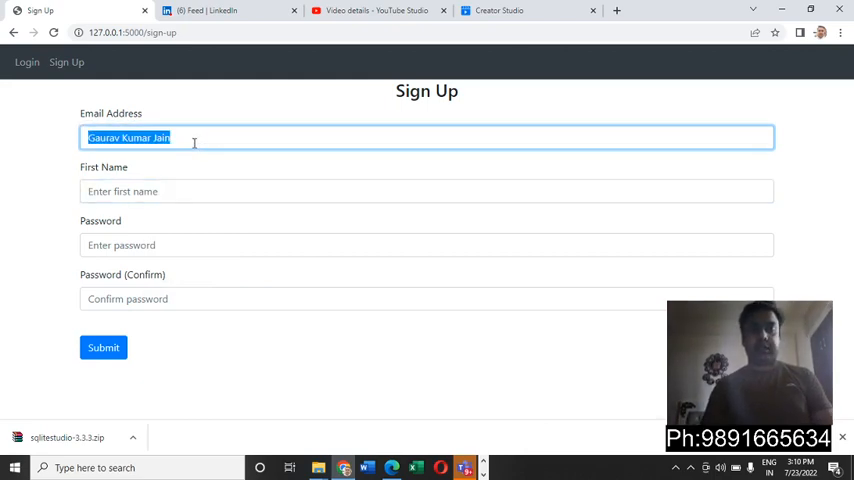
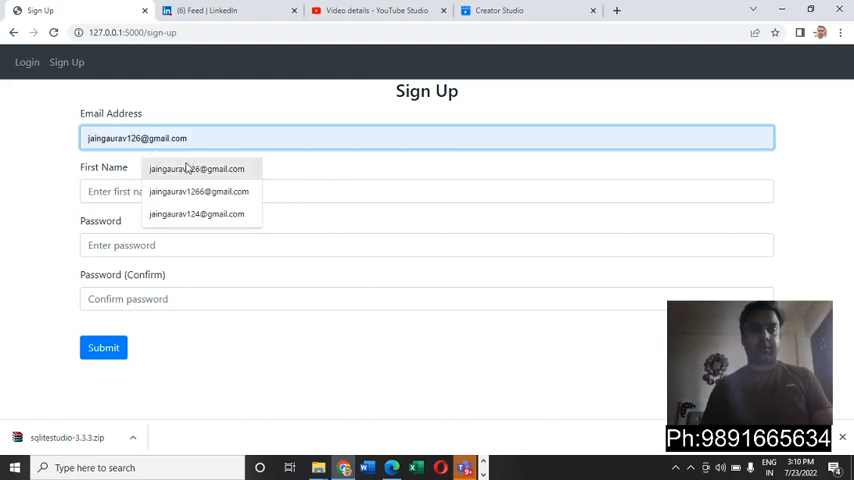
- Enter the first name and password, then submit the sign-up, which fails with 'Email already exists'
click(428, 192)
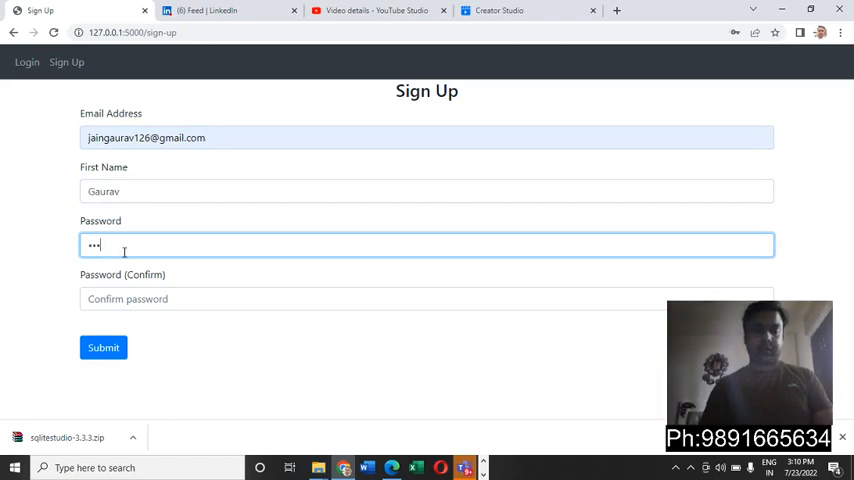
text(password)
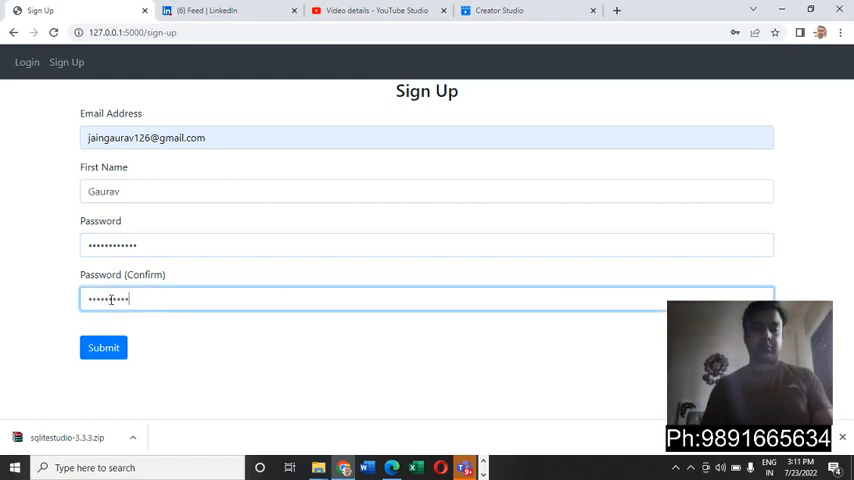
click(104, 348)
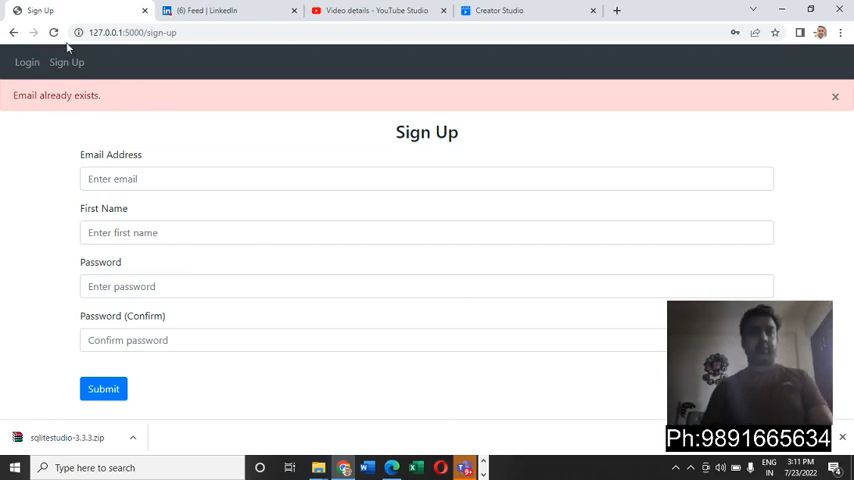
- Enter a different suggested email, first name 'Anubhav' and both passwords, then submit again
text(jai)
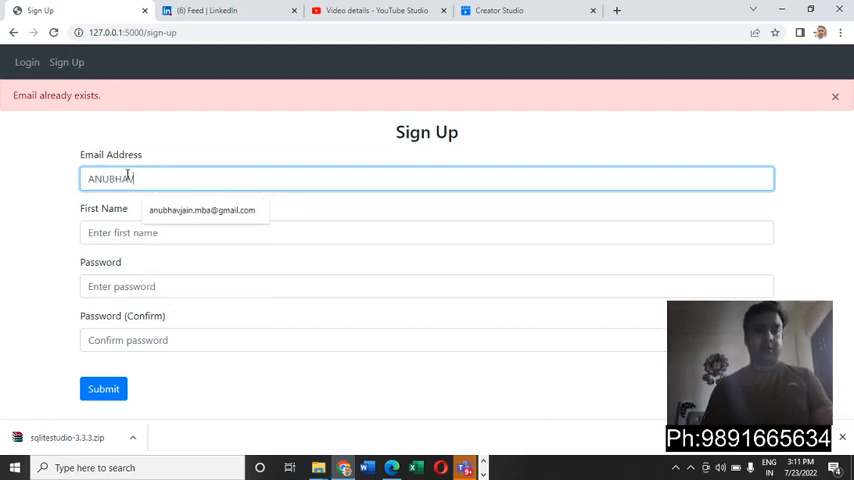
click(200, 210)
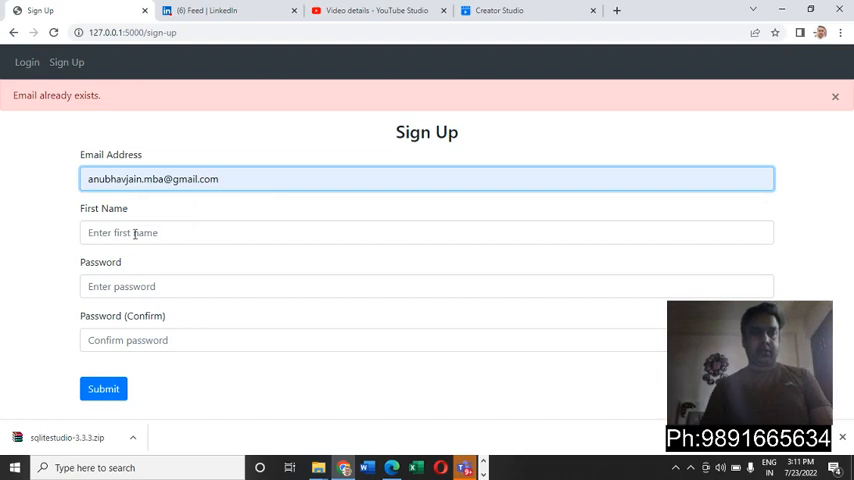
text(aNUBHAV)
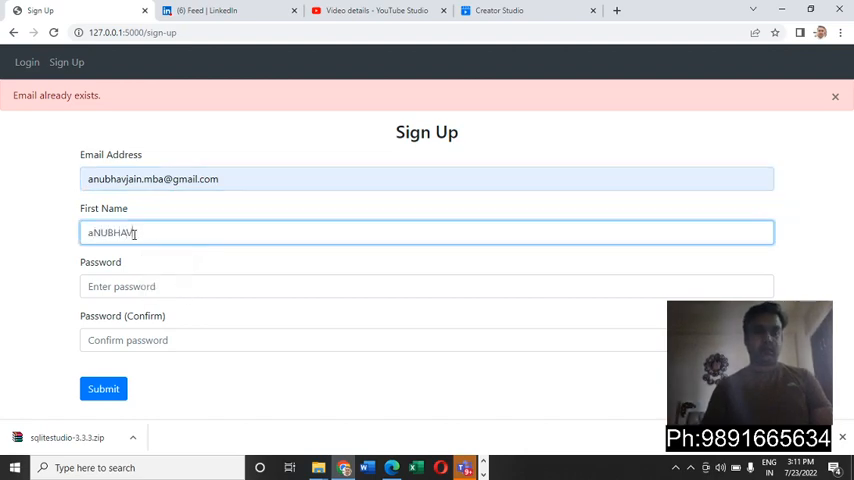
text(A)
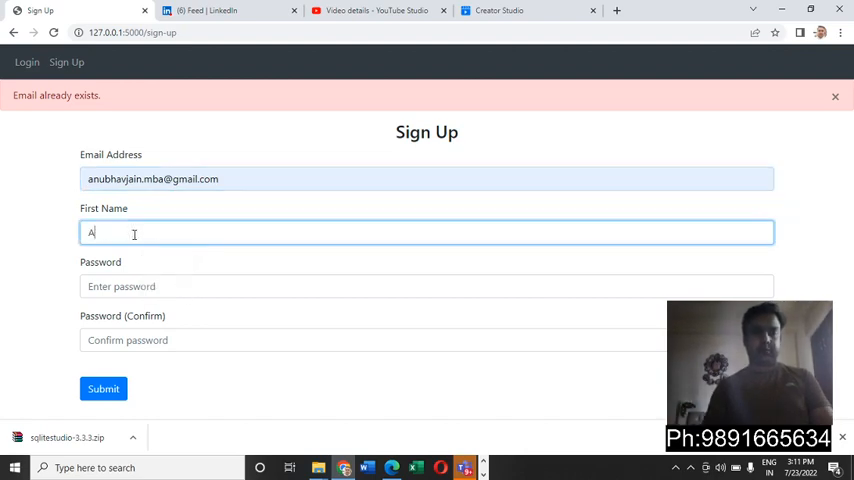
text(nubhav)
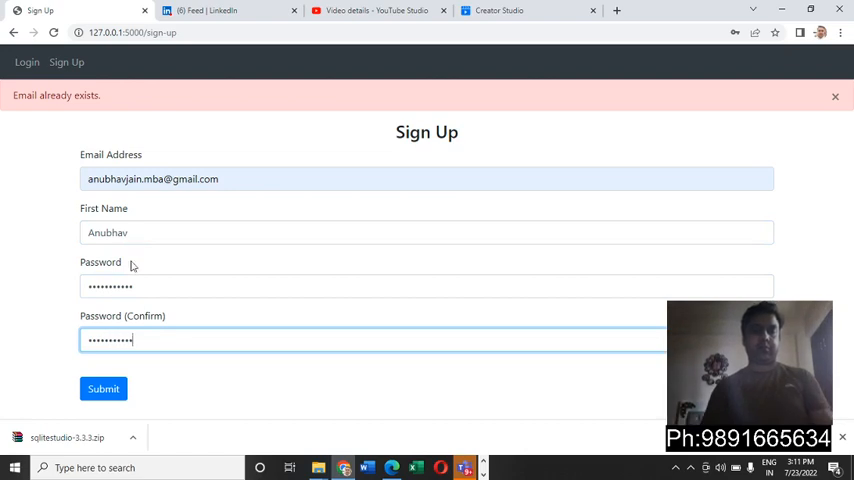
click(104, 388)
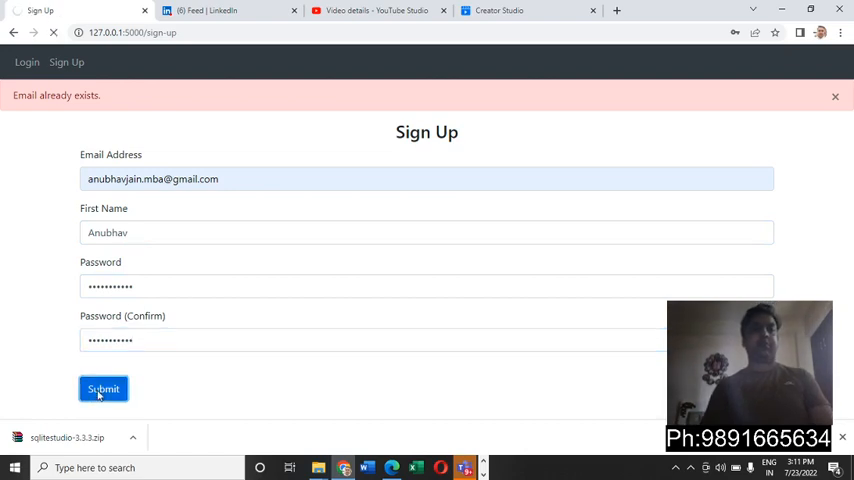
- Add the note '12:00 am --> Playing football' to the new account's notes list
click(104, 388)
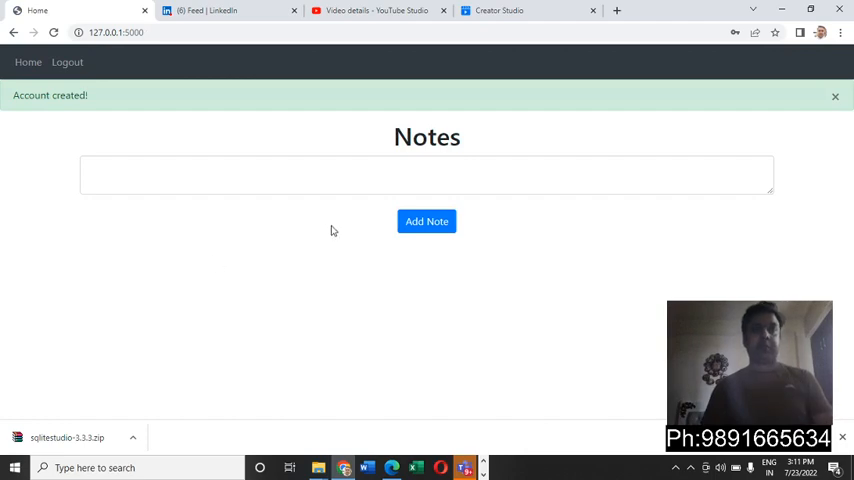
mouse_move(400, 208)
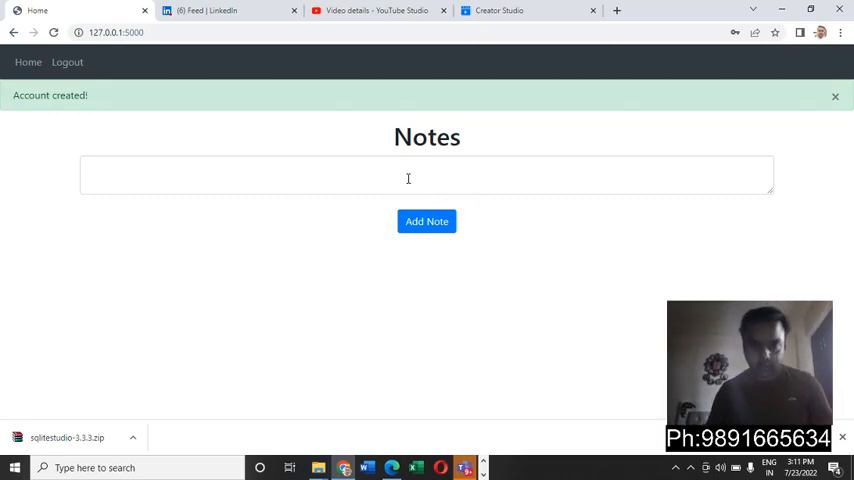
click(428, 176)
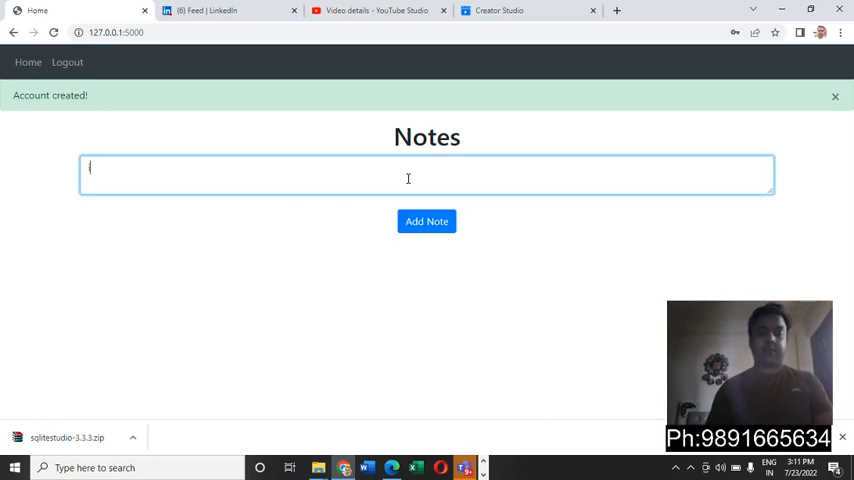
text(12:00 am)
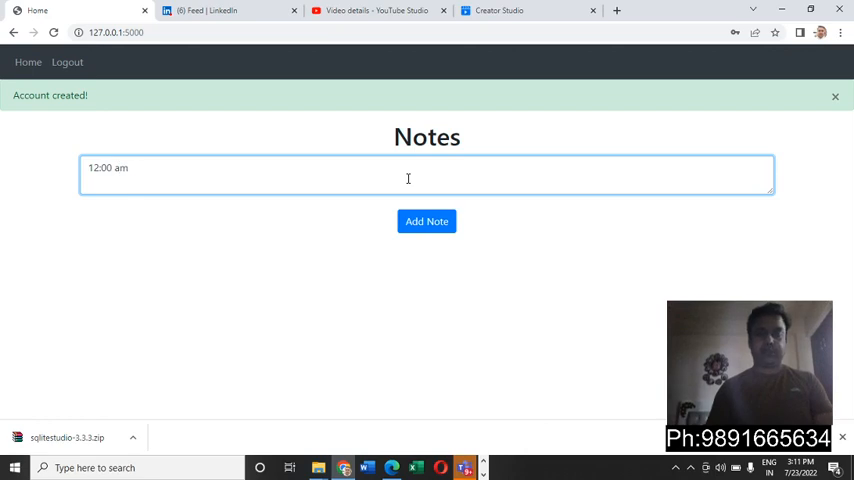
text(--)
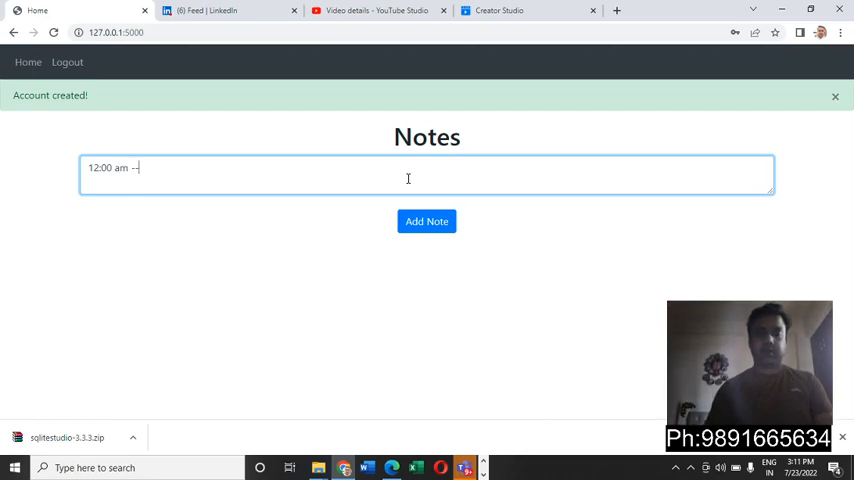
text(Playing)
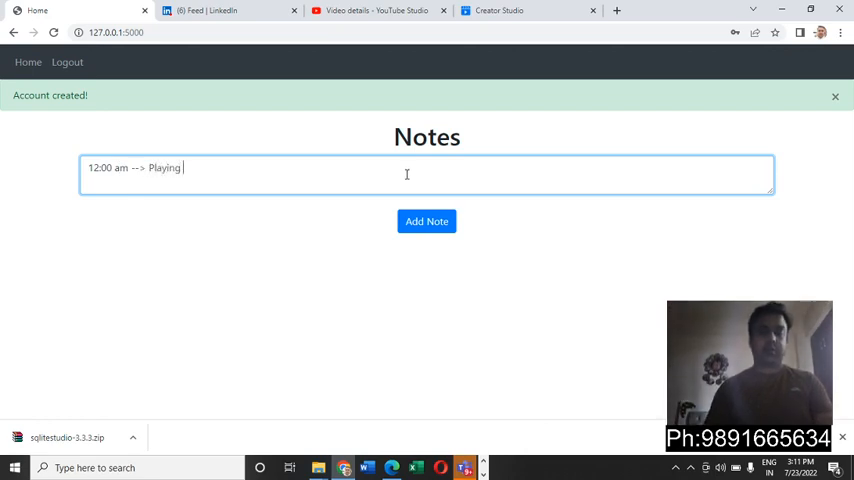
text(foot)
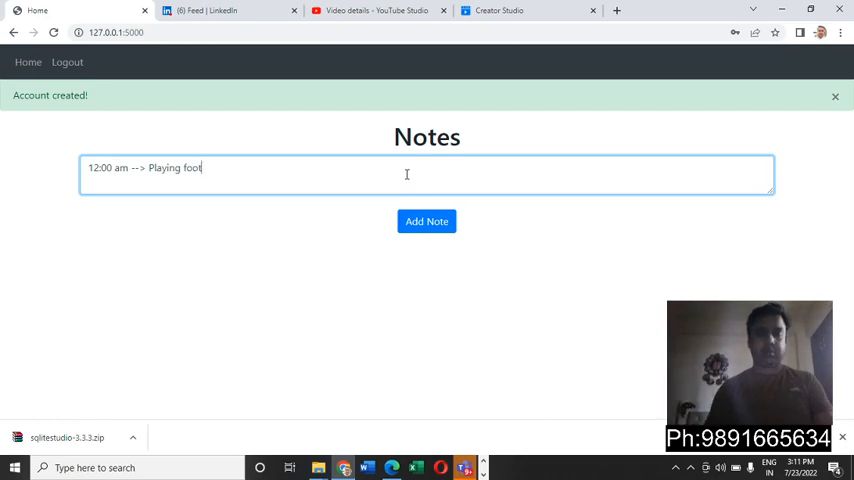
click(426, 220)
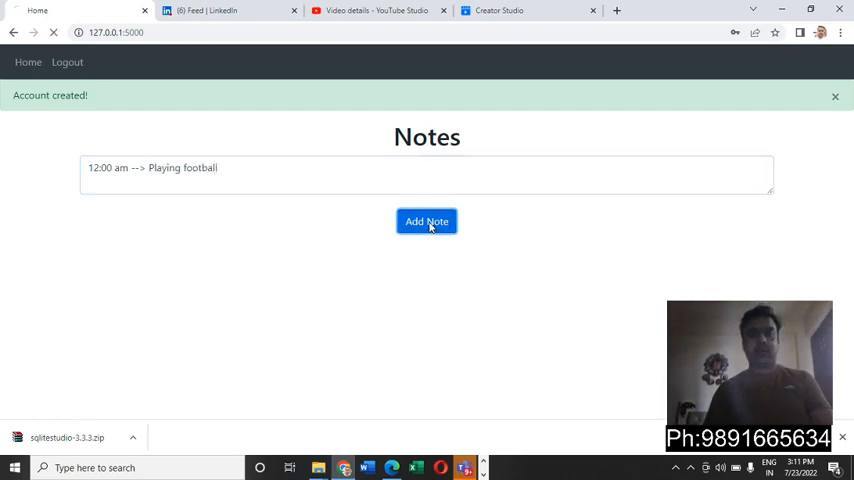
- Add a second note '1:00 AM--> cOOKING FOOD' below the football note
click(426, 220)
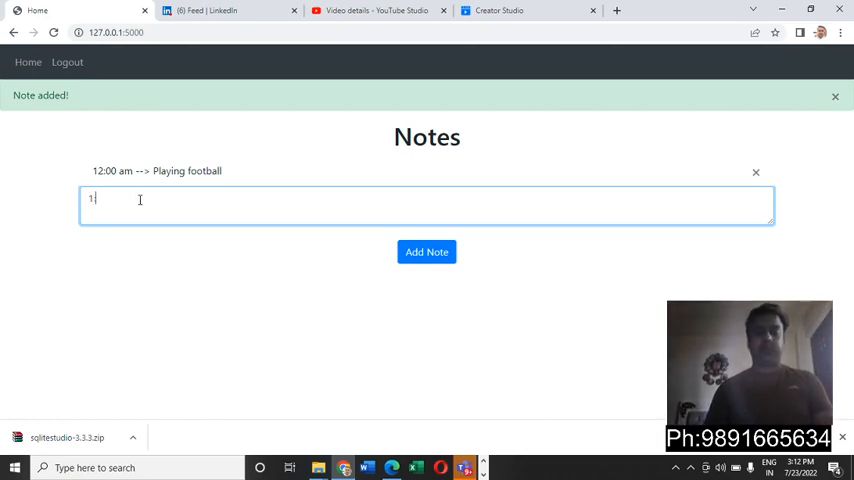
text(:00)
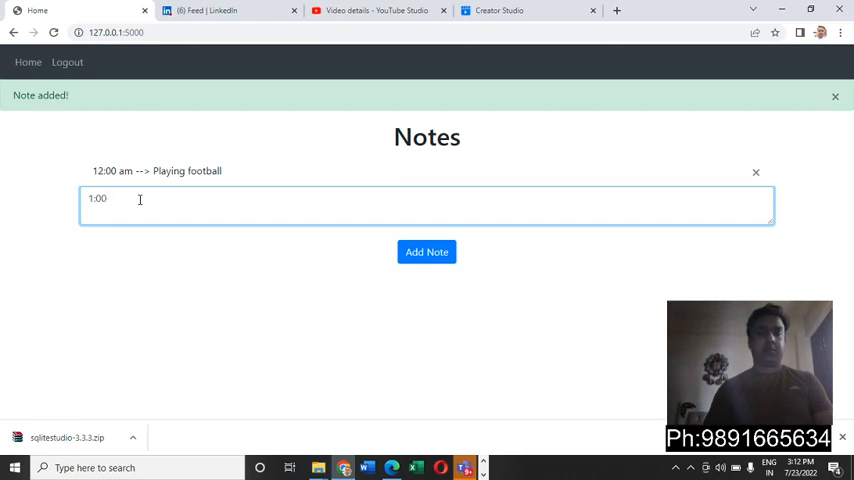
text(AM-->)
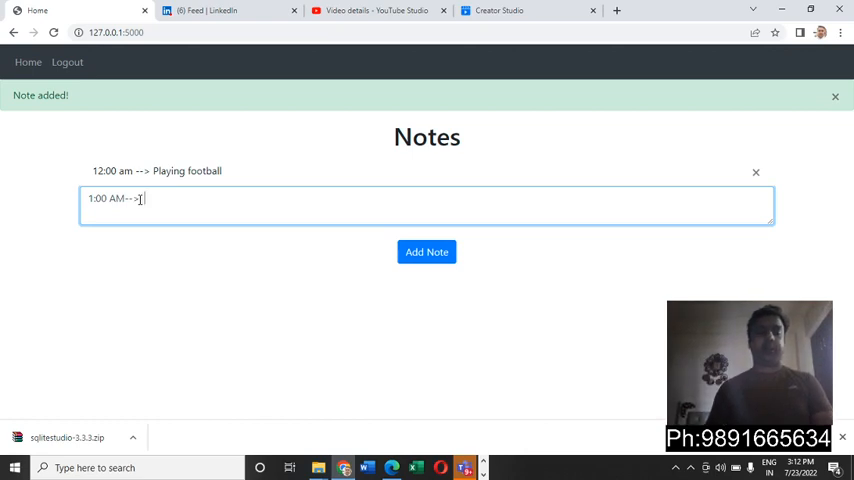
text(cOOKING FOOD)
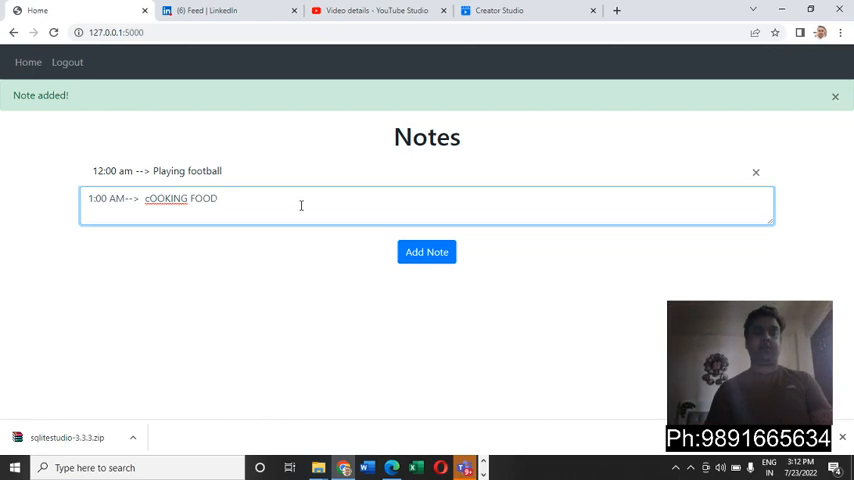
click(426, 252)
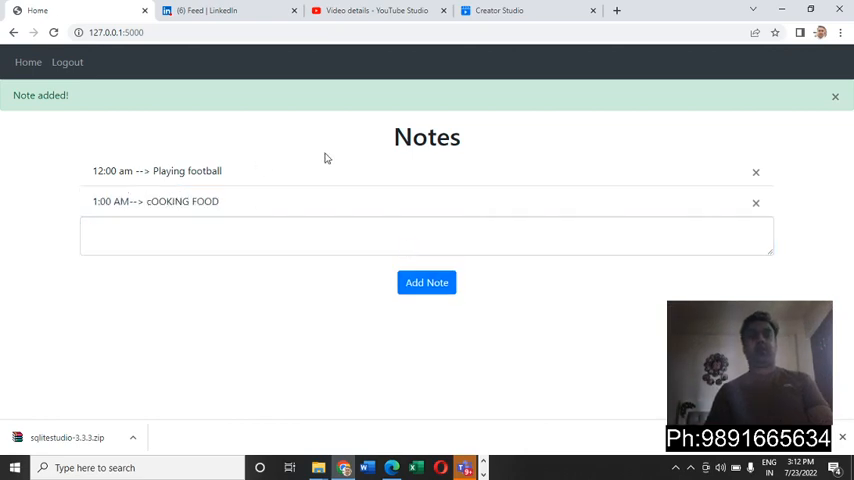
mouse_move(68, 62)
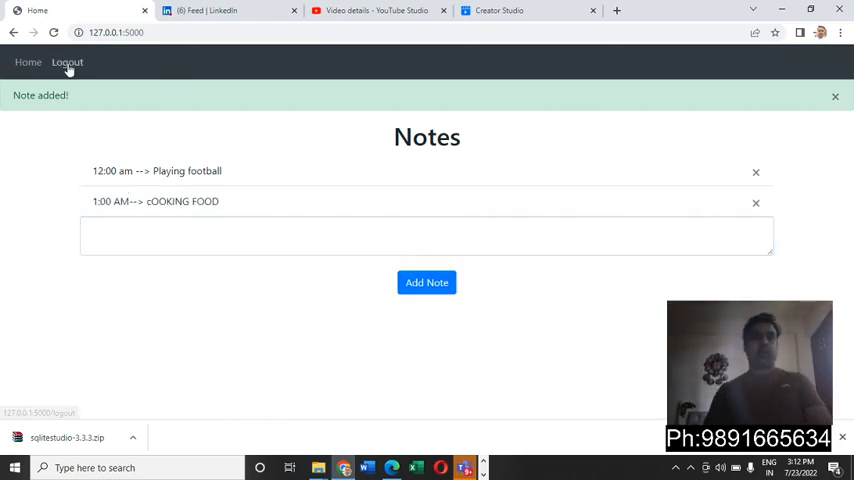
- Log out, then sign back in with a saved email and 'password' to see both notes again
click(68, 62)
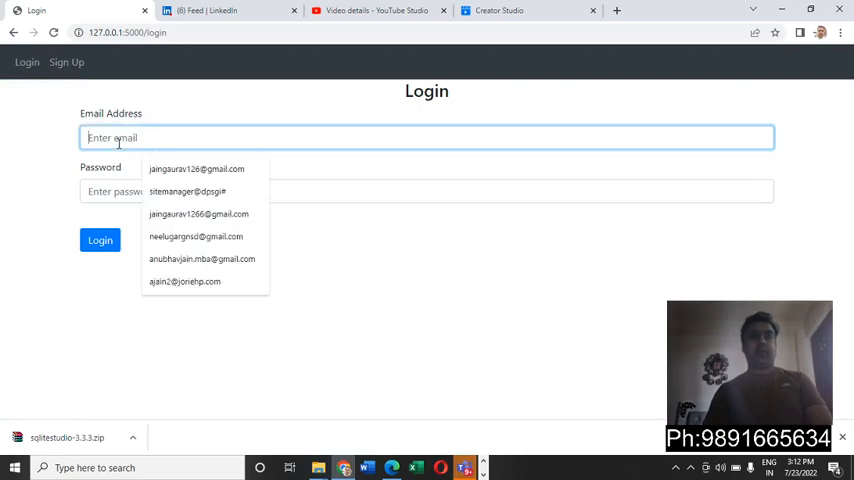
click(200, 258)
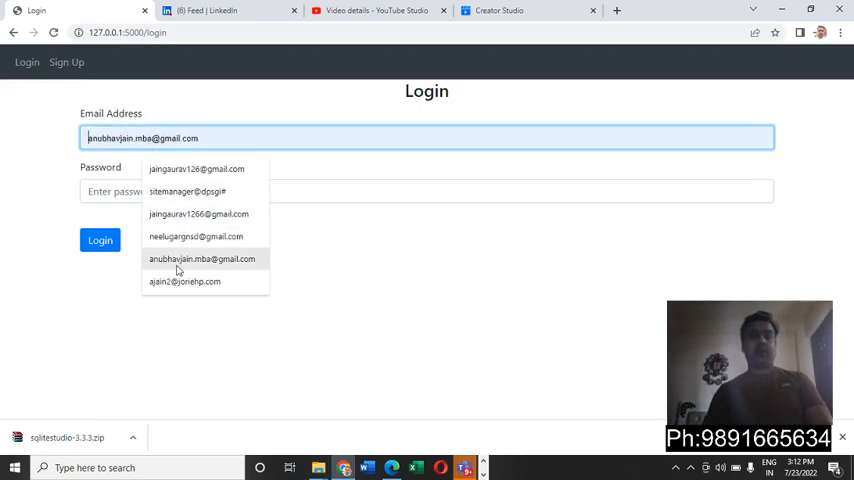
click(202, 260)
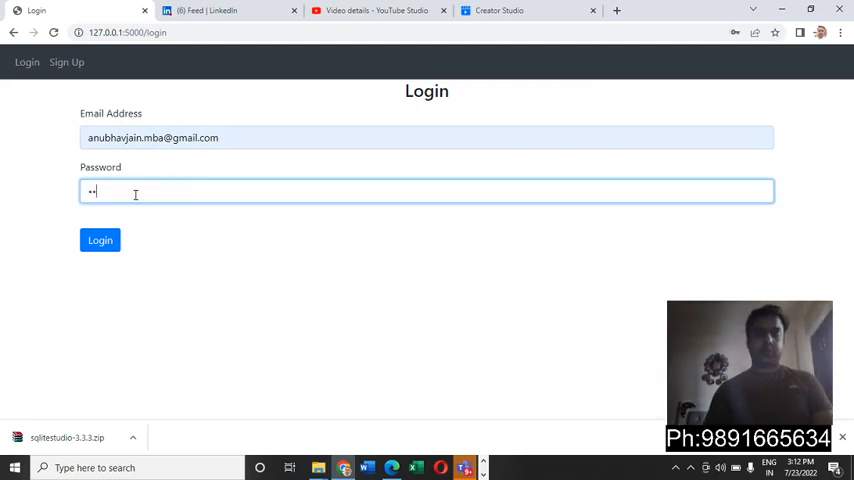
text(password)
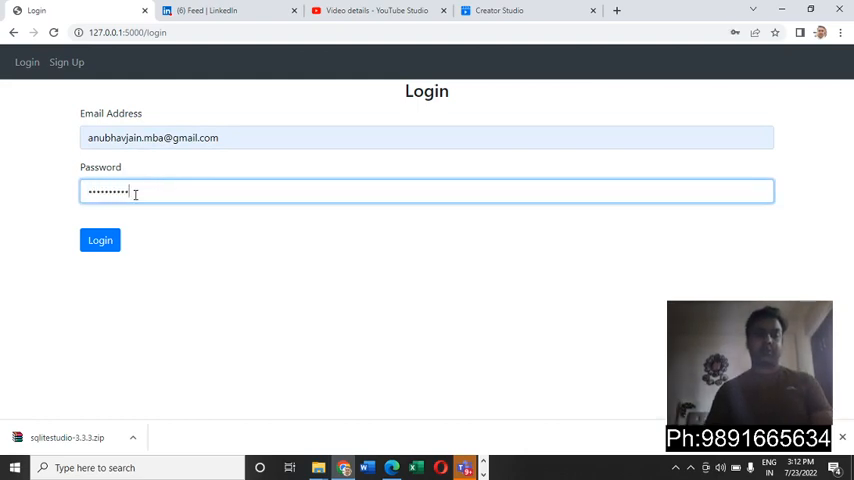
click(100, 240)
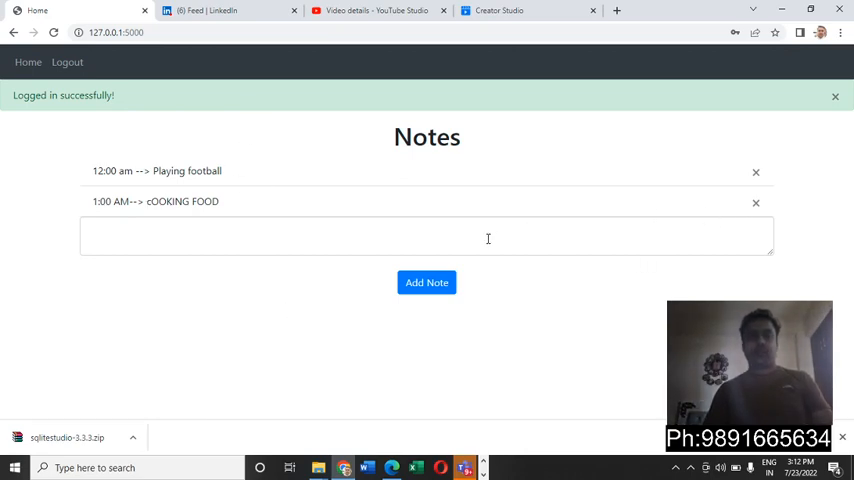
mouse_move(756, 176)
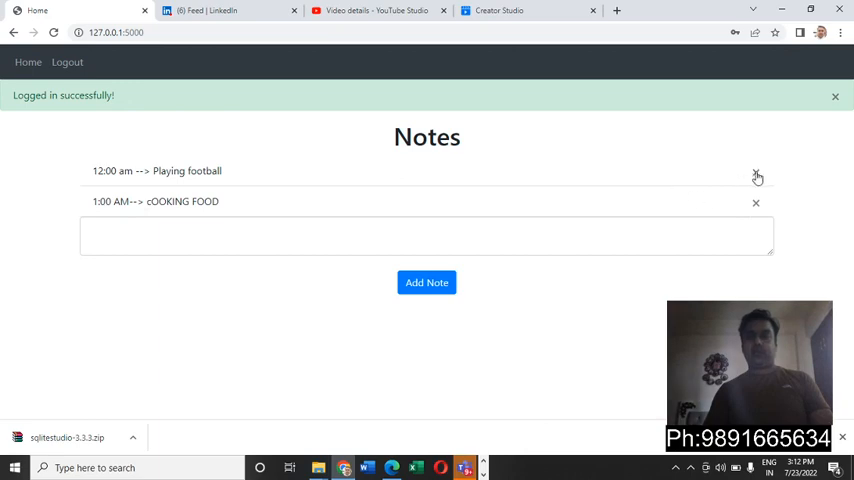
- Delete the Playing football note and then the COOKING FOOD note using their × buttons
click(756, 176)
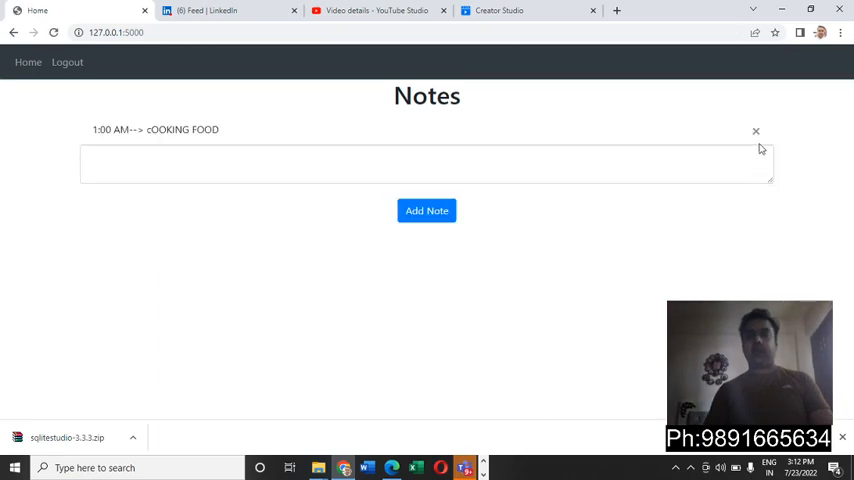
click(756, 130)
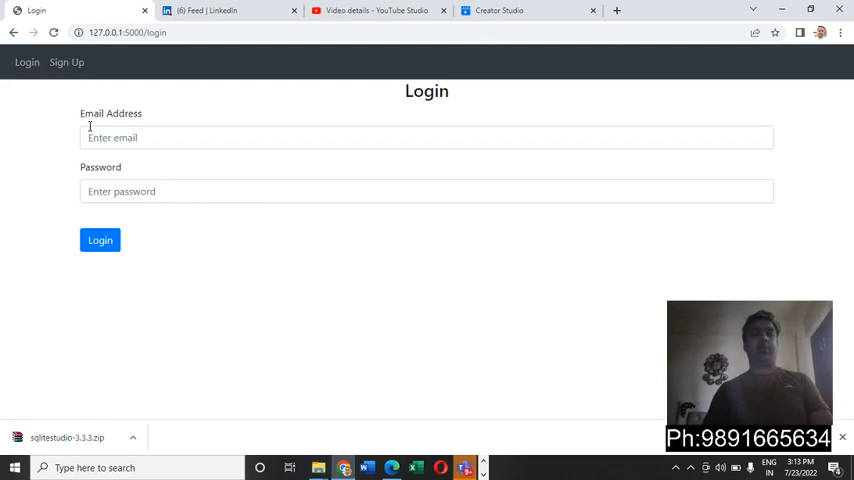
- Sign in with a saved email to an empty notes list, log out, and switch to the code editor
click(428, 138)
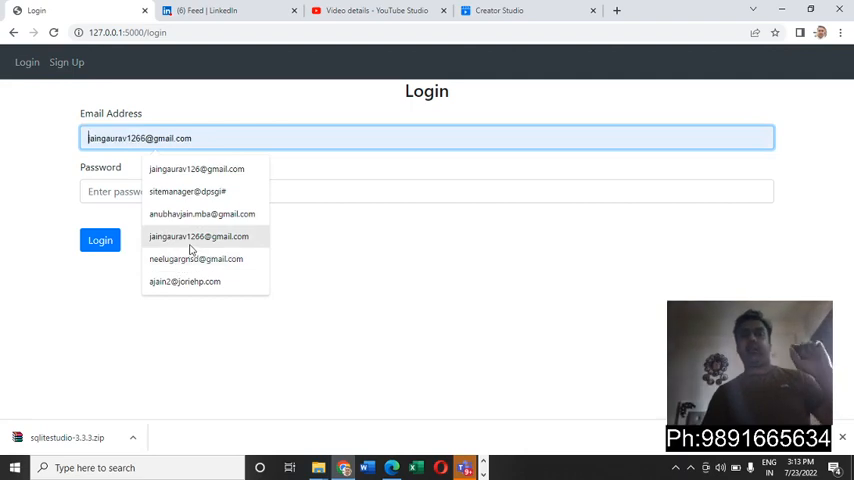
click(202, 212)
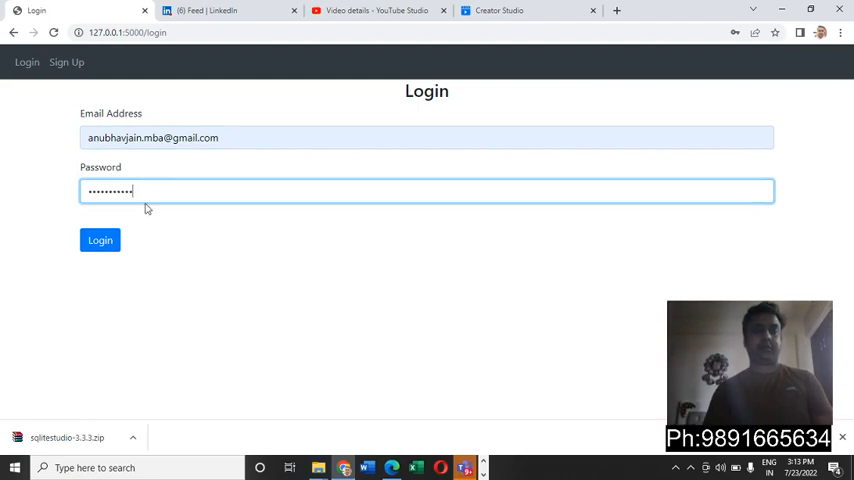
click(100, 240)
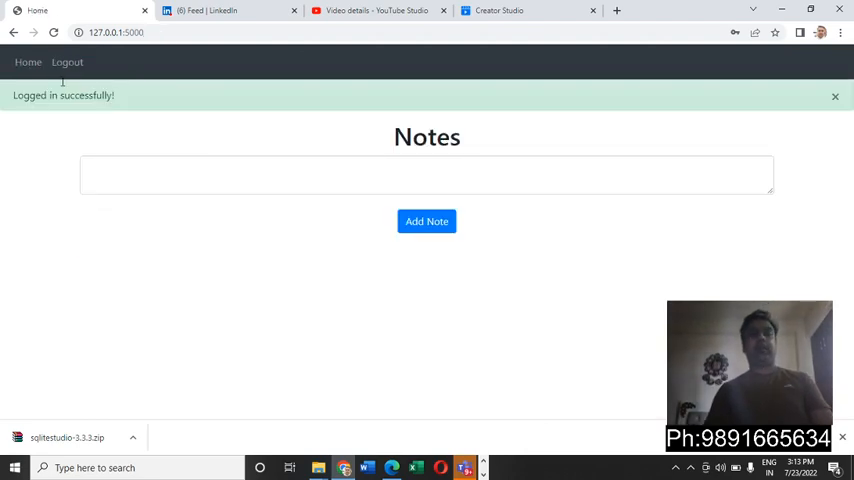
click(836, 96)
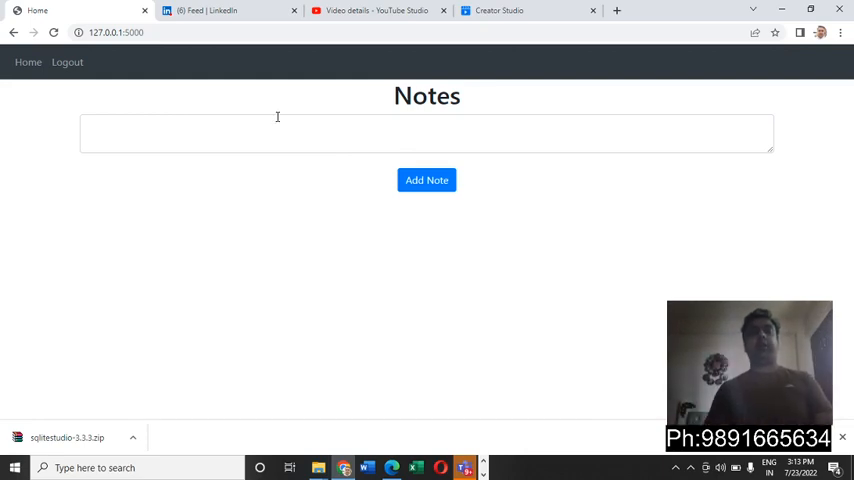
click(68, 62)
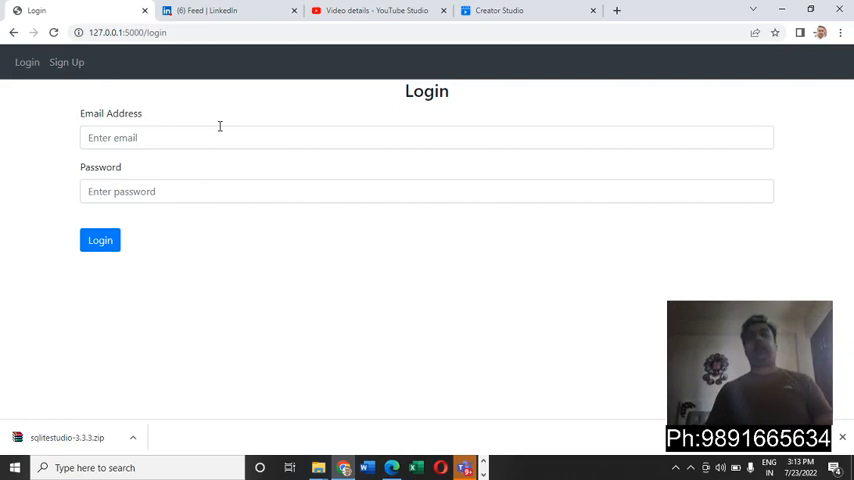
key(alt+tab)
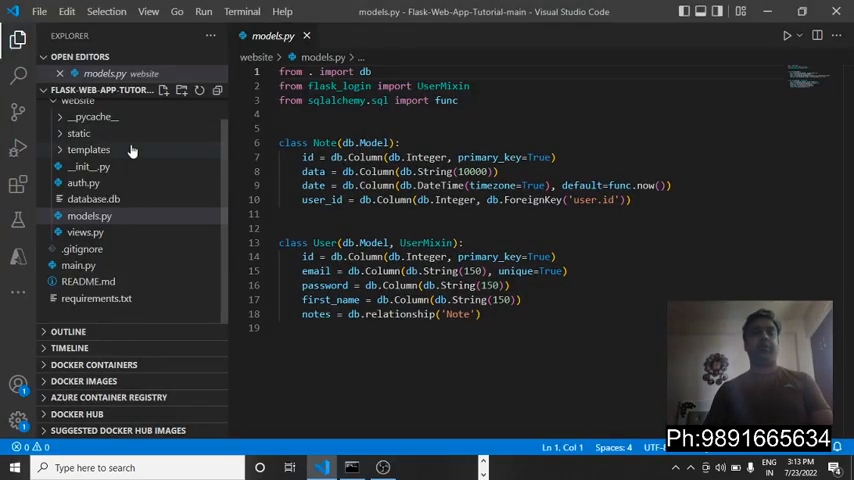
- Review the deleteNote function in static/index.js, then open templates/base.html
click(78, 132)
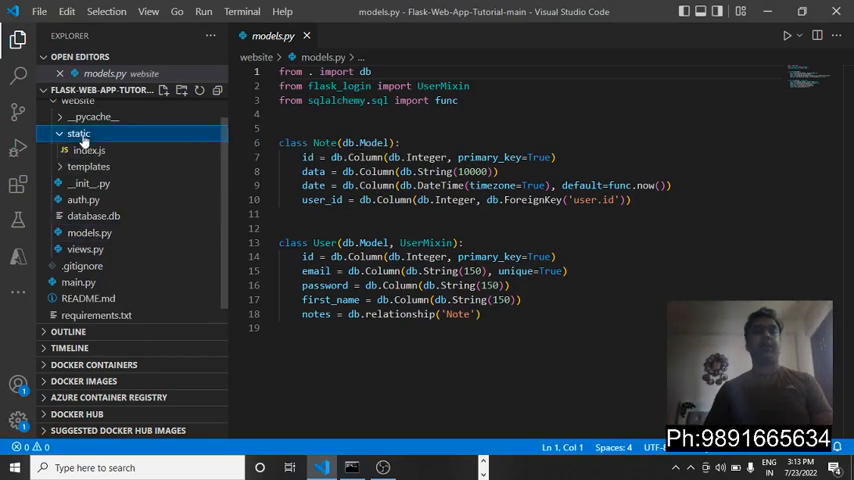
click(88, 150)
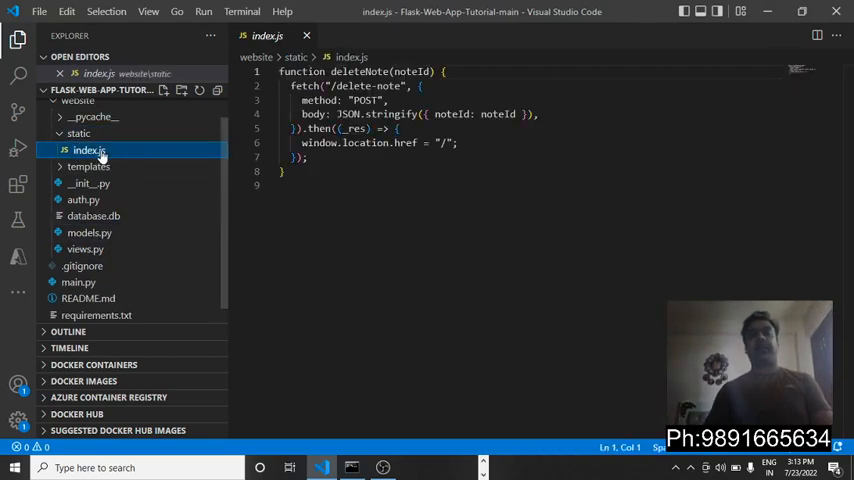
click(320, 128)
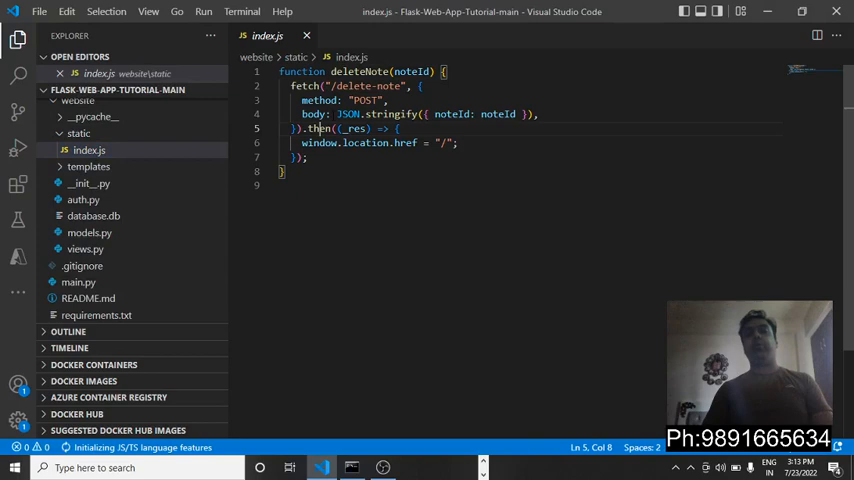
mouse_move(110, 176)
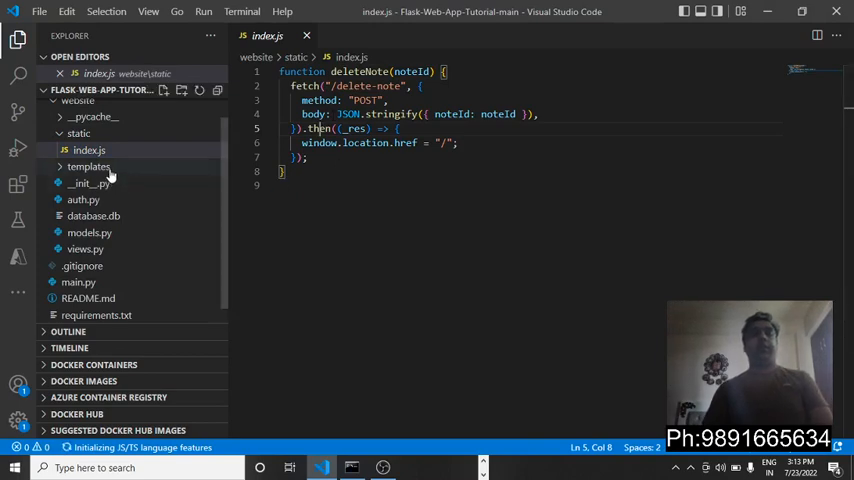
click(88, 166)
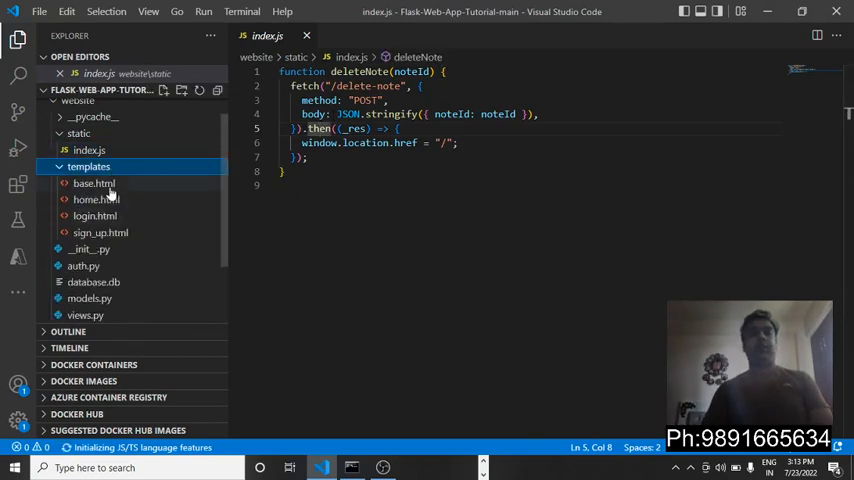
click(92, 184)
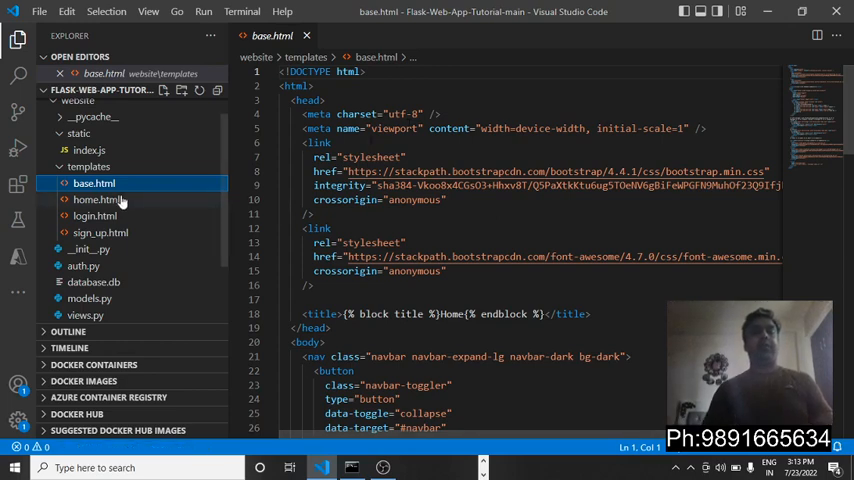
- Open home.html and inspect the loop over the user's notes and the Add Note form
click(96, 200)
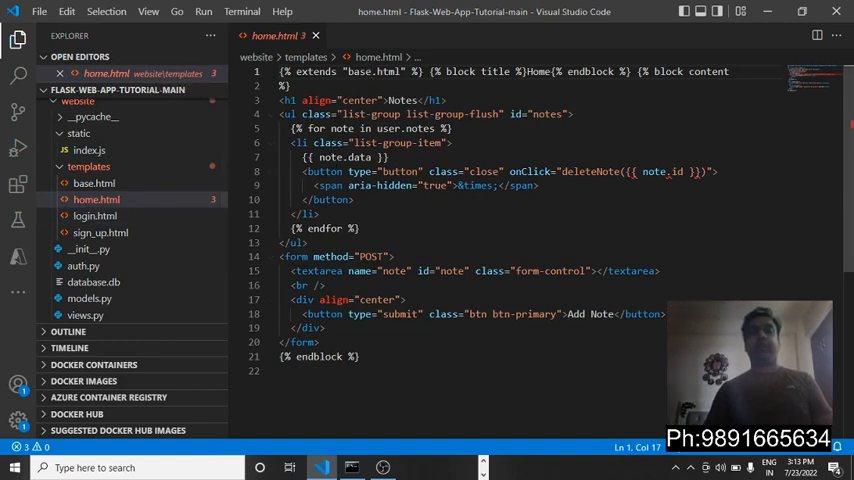
click(350, 128)
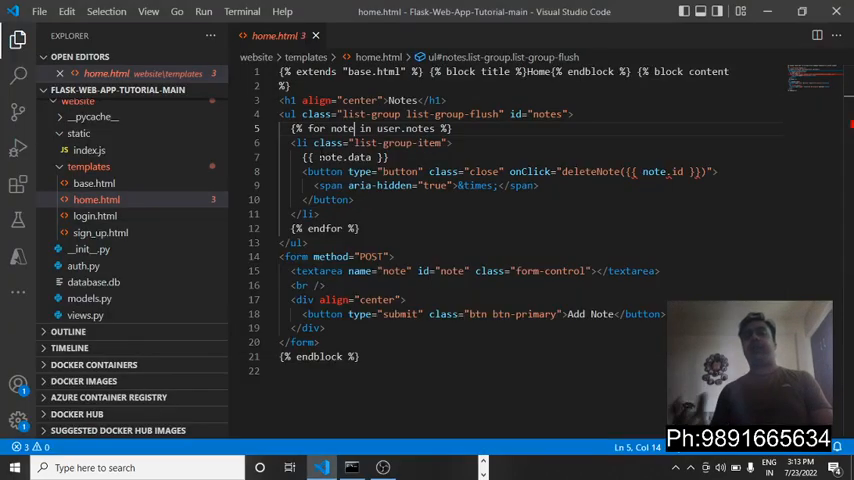
click(96, 200)
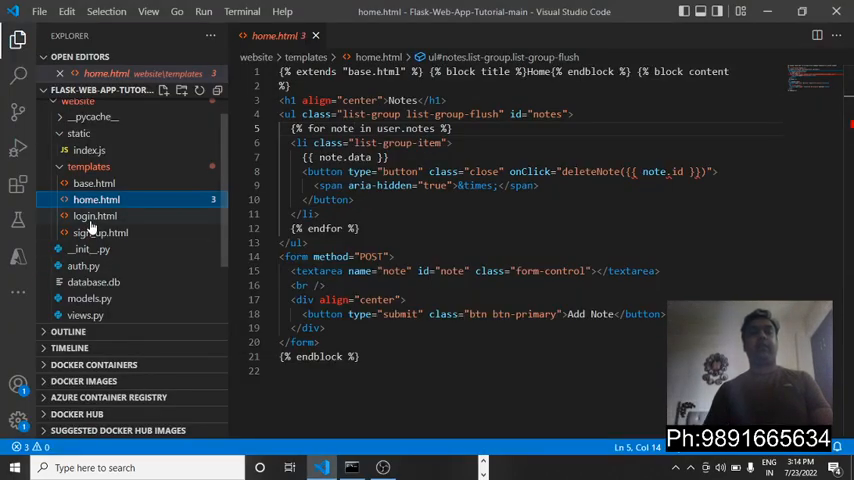
- View login.html and sign_up.html's email input markup, then open views.py with the home route
click(96, 216)
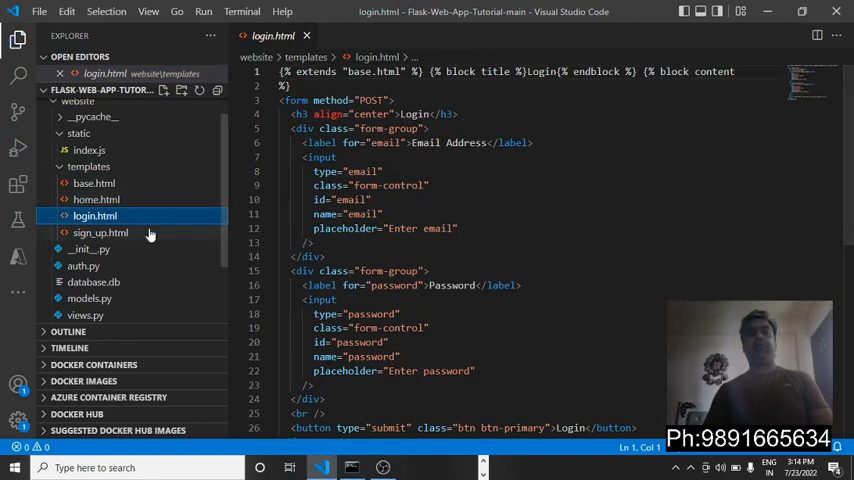
click(100, 232)
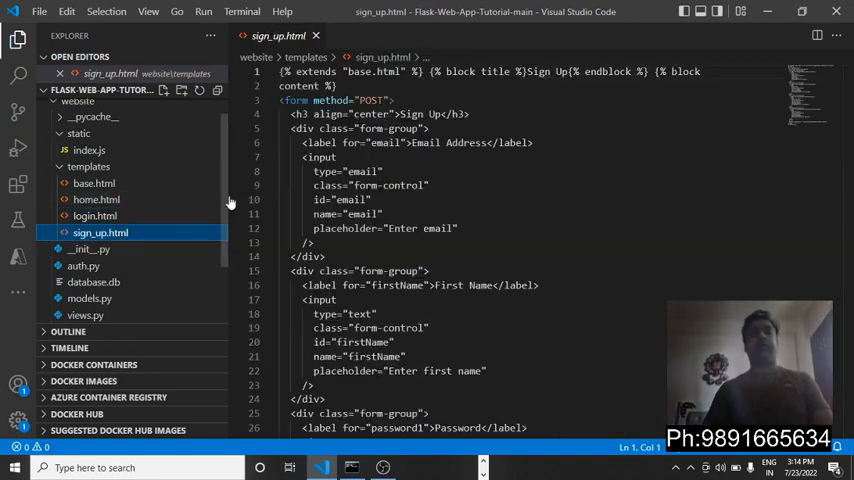
click(324, 156)
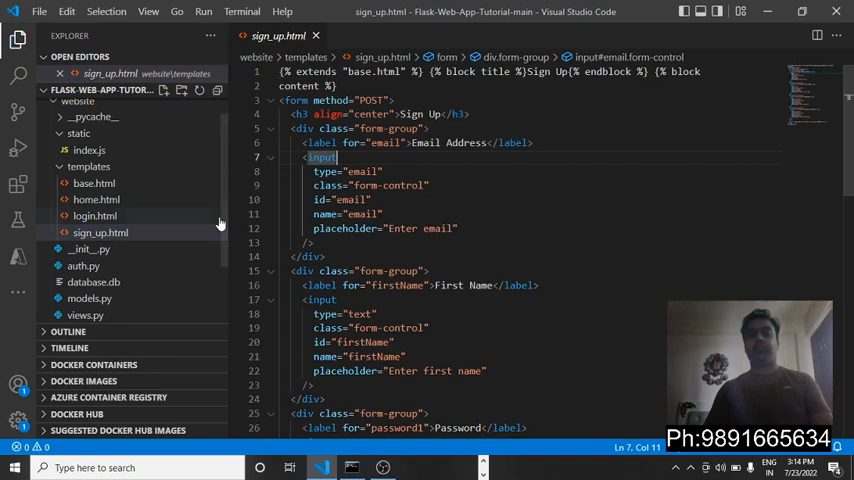
scroll(down, 3)
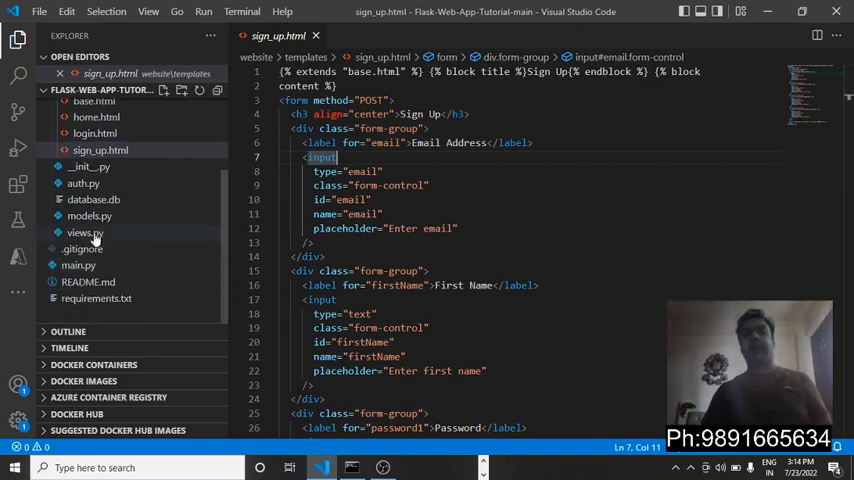
click(84, 232)
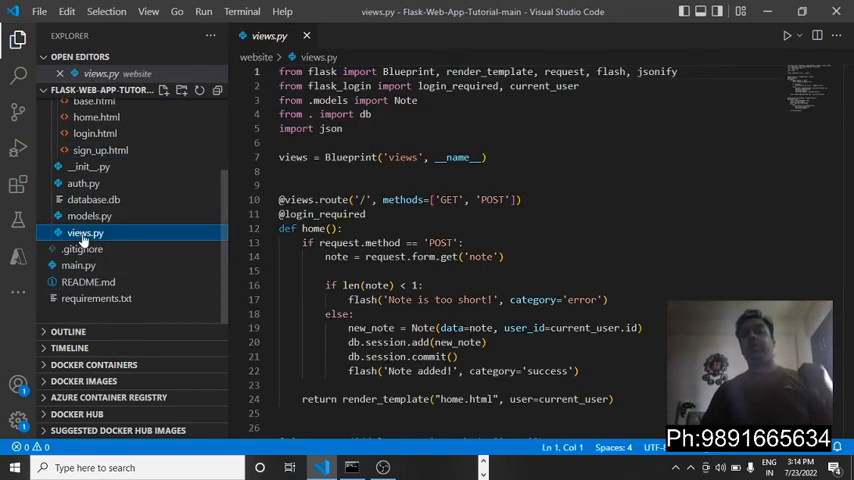